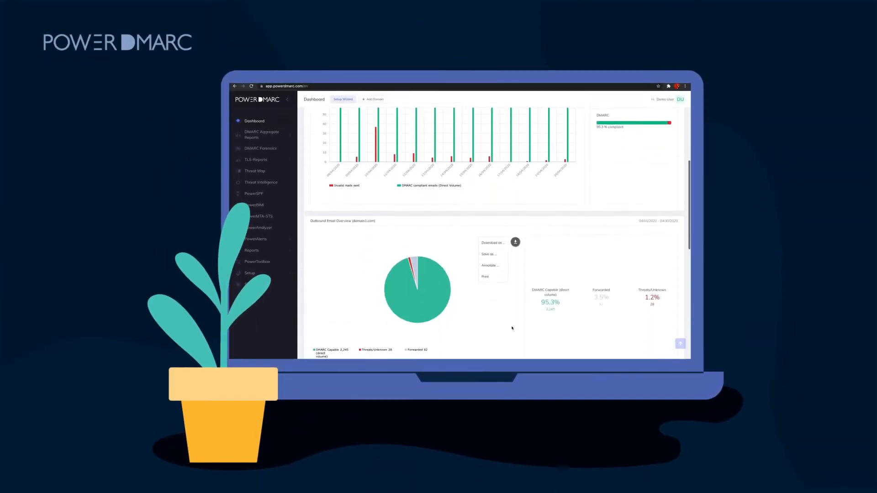
Scroll the dashboard past outbound email overview and top IPs to the Threat Map.
scroll(down, 3)
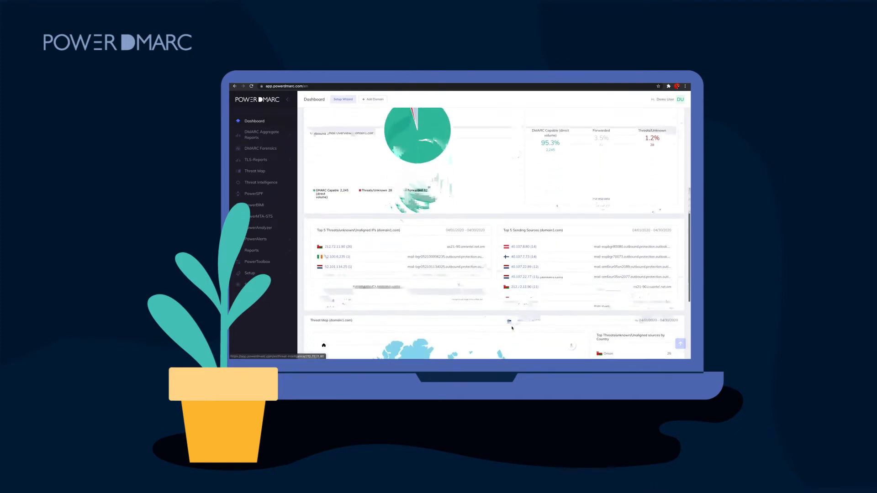
scroll(down, 3)
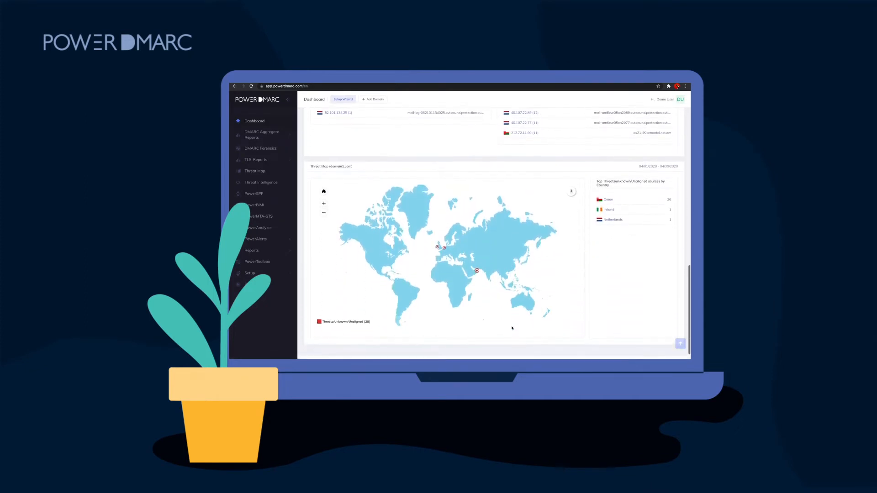
scroll(down, 3)
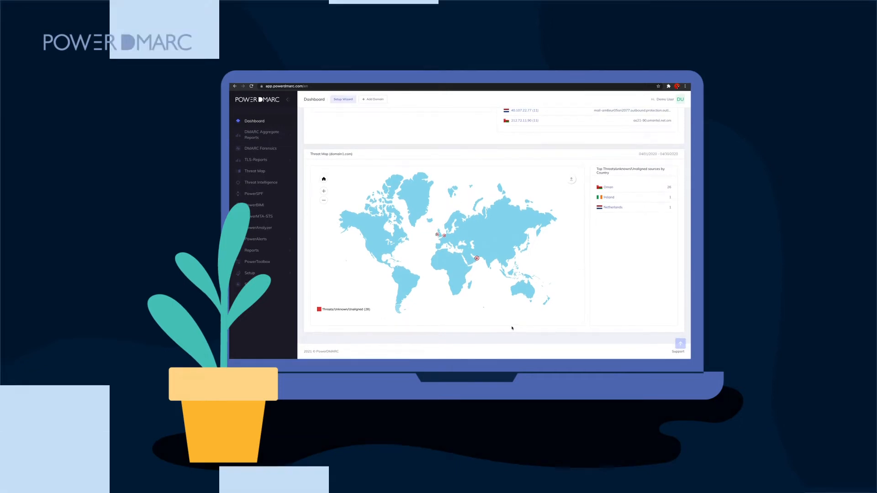
Open PowerToolbox from the left sidebar to show the DNS lookup types table.
click(258, 261)
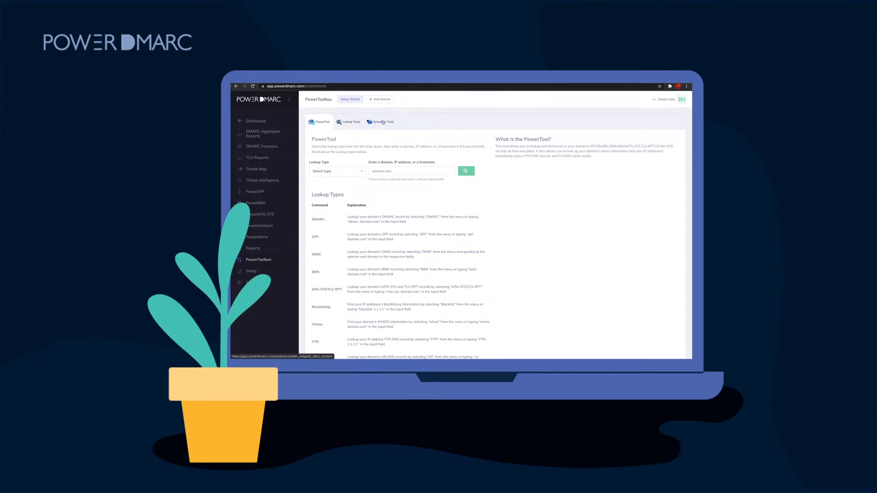
click(383, 122)
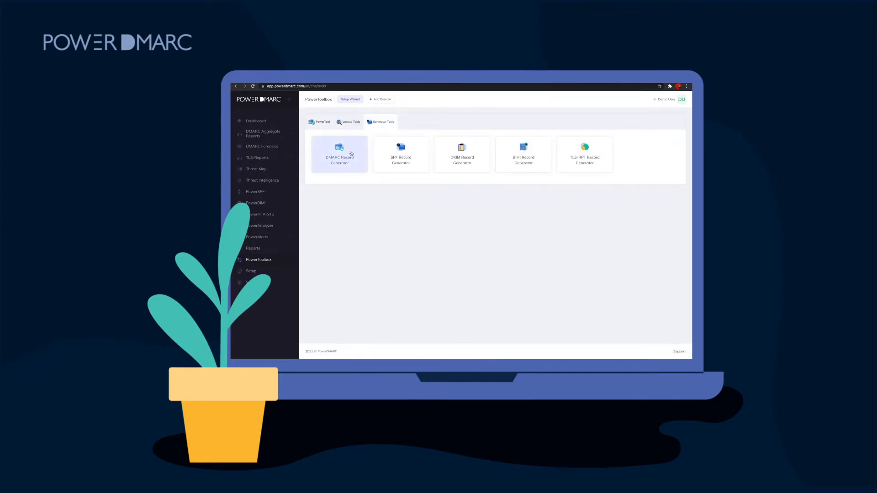
click(339, 155)
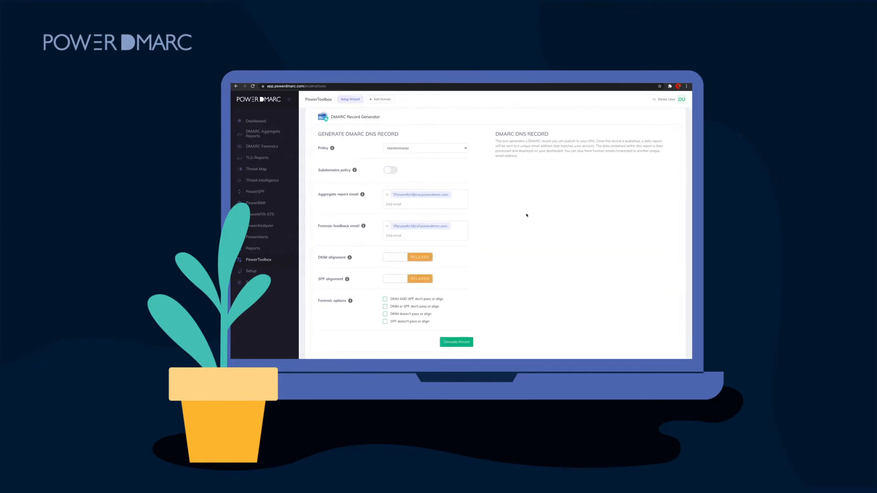
click(456, 342)
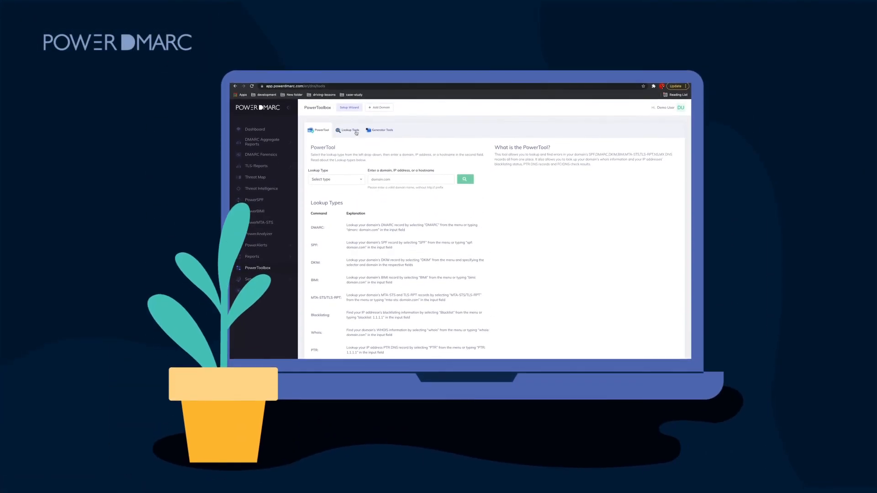
Look up the DMARC record for mydomain1.com with the DMARC Record Checker.
click(347, 129)
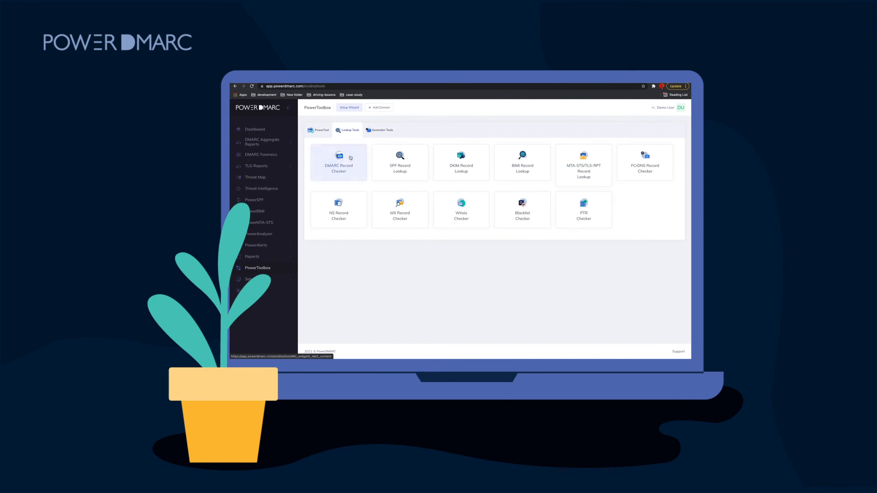
click(338, 162)
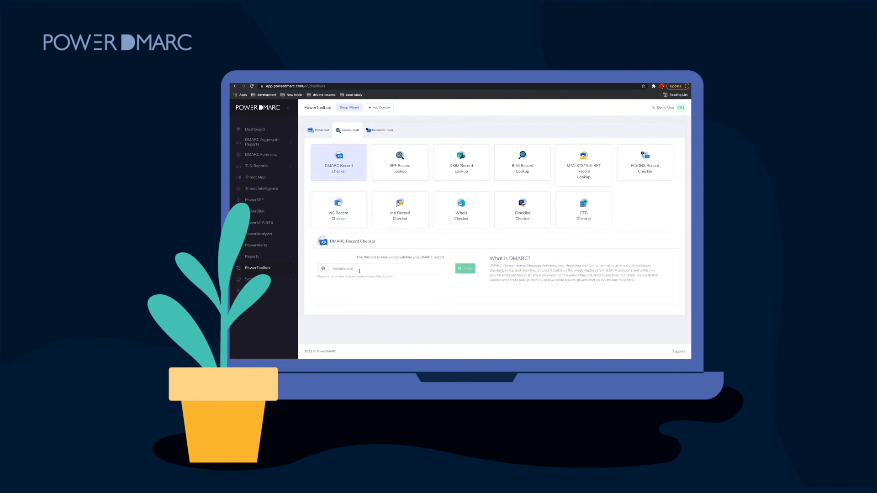
click(378, 268)
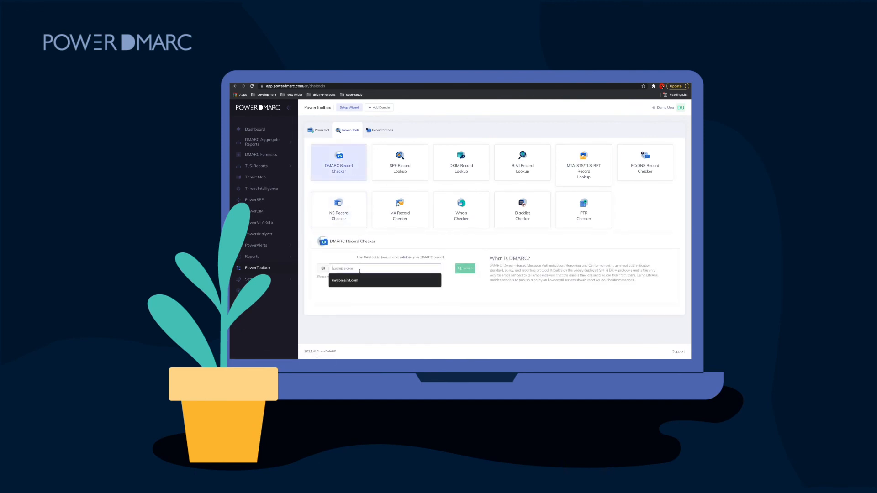
click(344, 280)
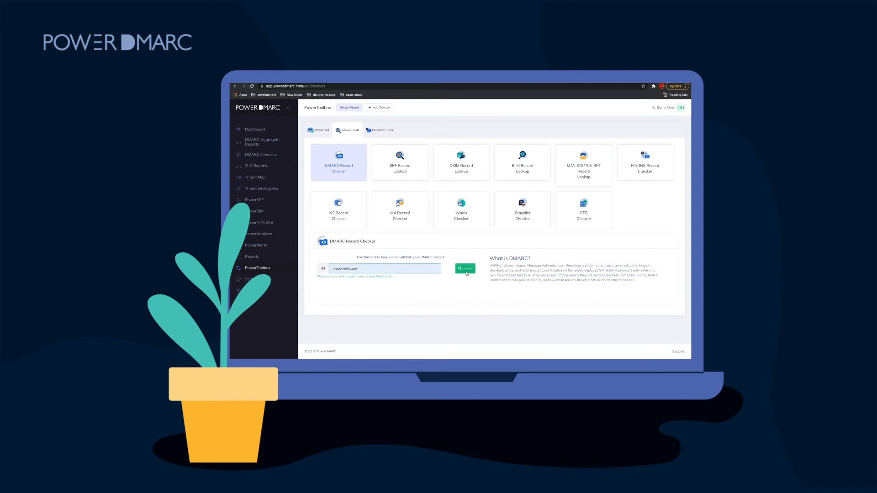
click(464, 269)
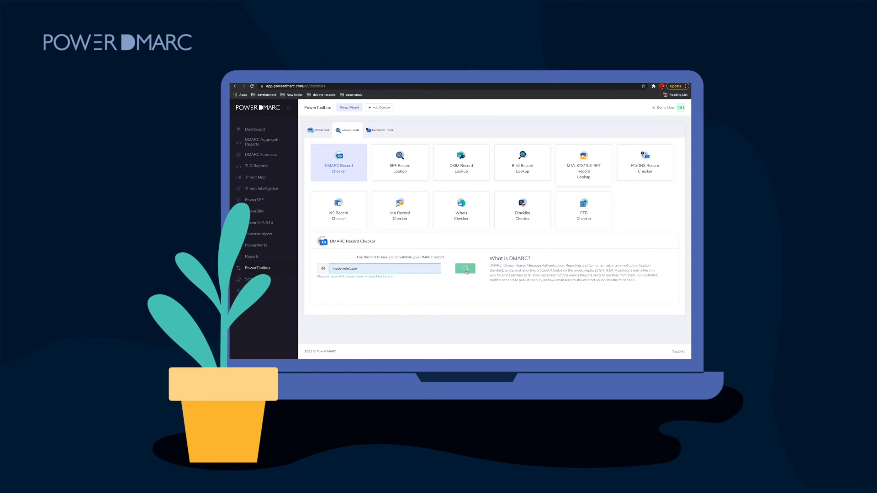